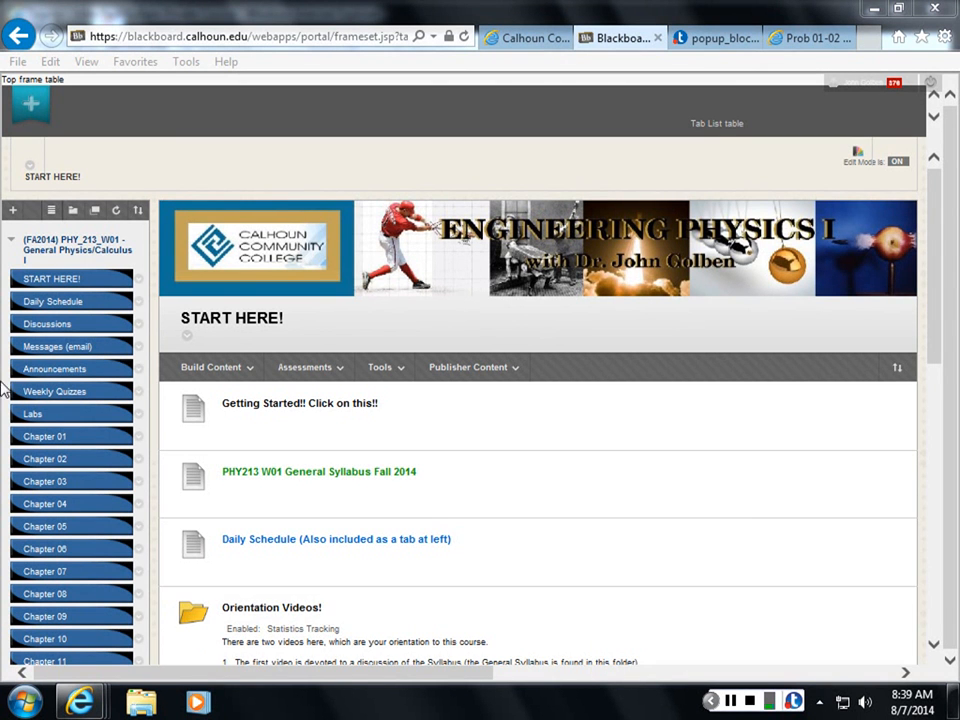
pyautogui.moveTo(53, 301)
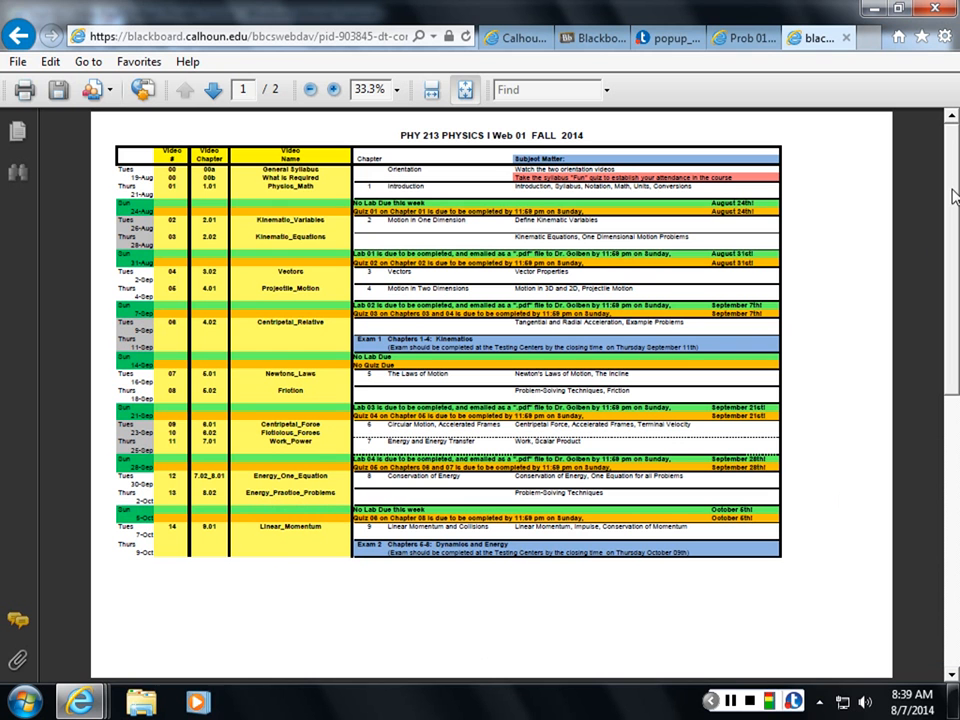
pyautogui.moveTo(552, 191)
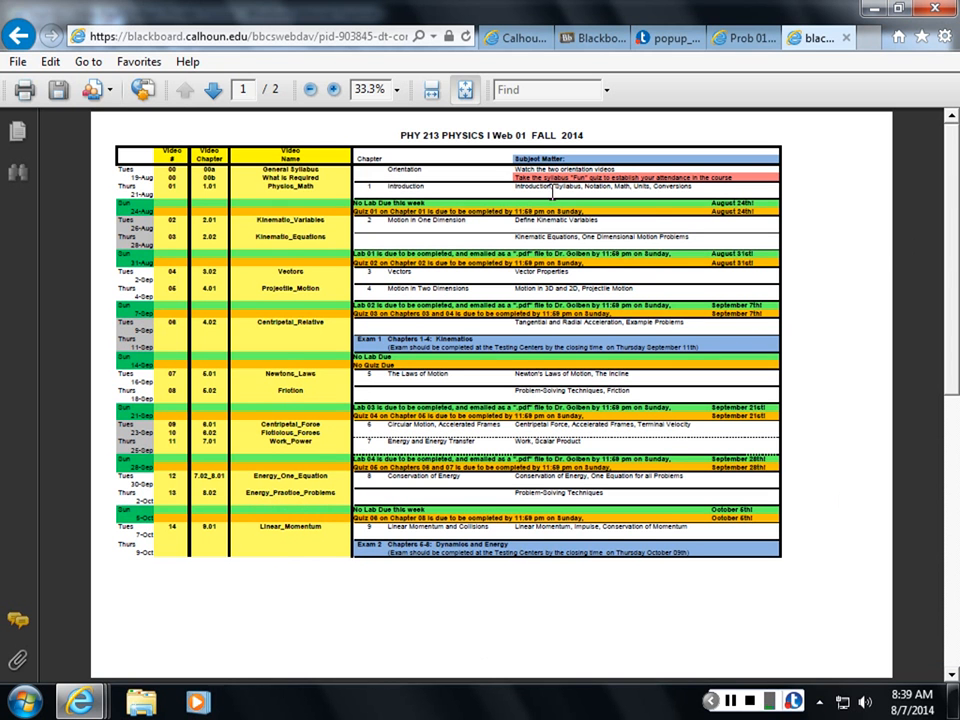
pyautogui.moveTo(757, 362)
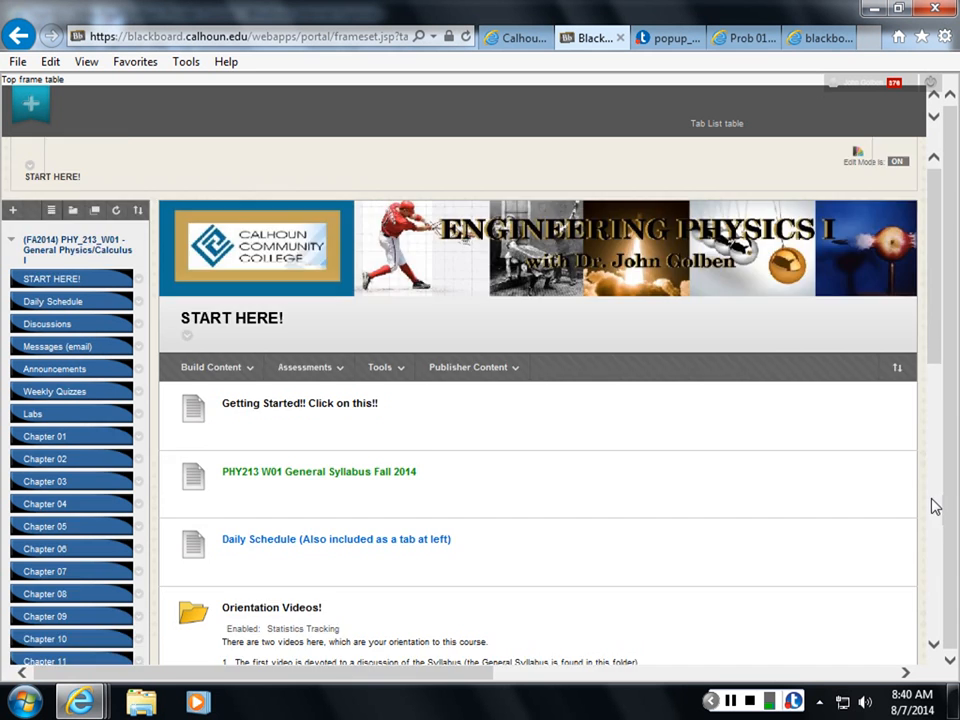
# Scroll down the START HERE page and open the Exams! folder.
pyautogui.scroll(-3)
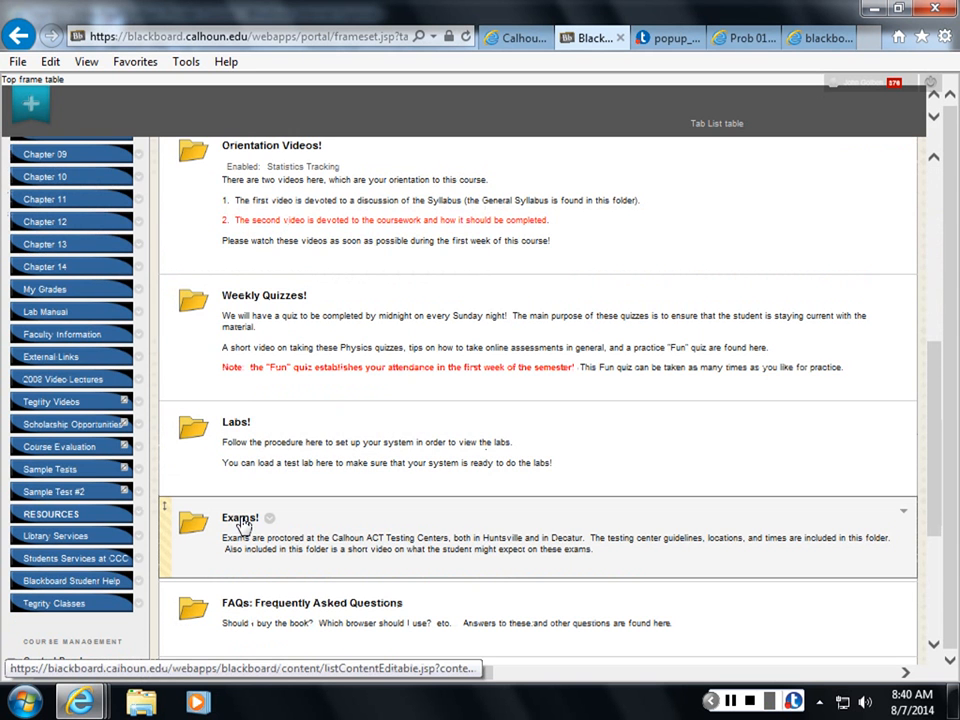
pyautogui.click(240, 517)
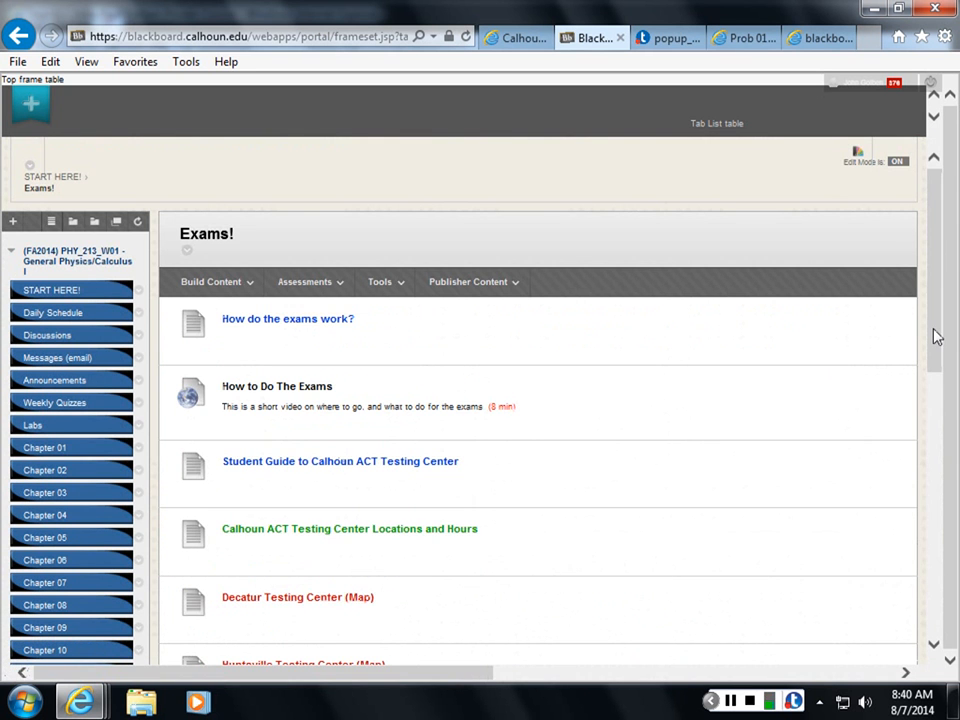
# Scroll to the end of the Exams! list, showing the Decatur and Huntsville maps.
pyautogui.scroll(-3)
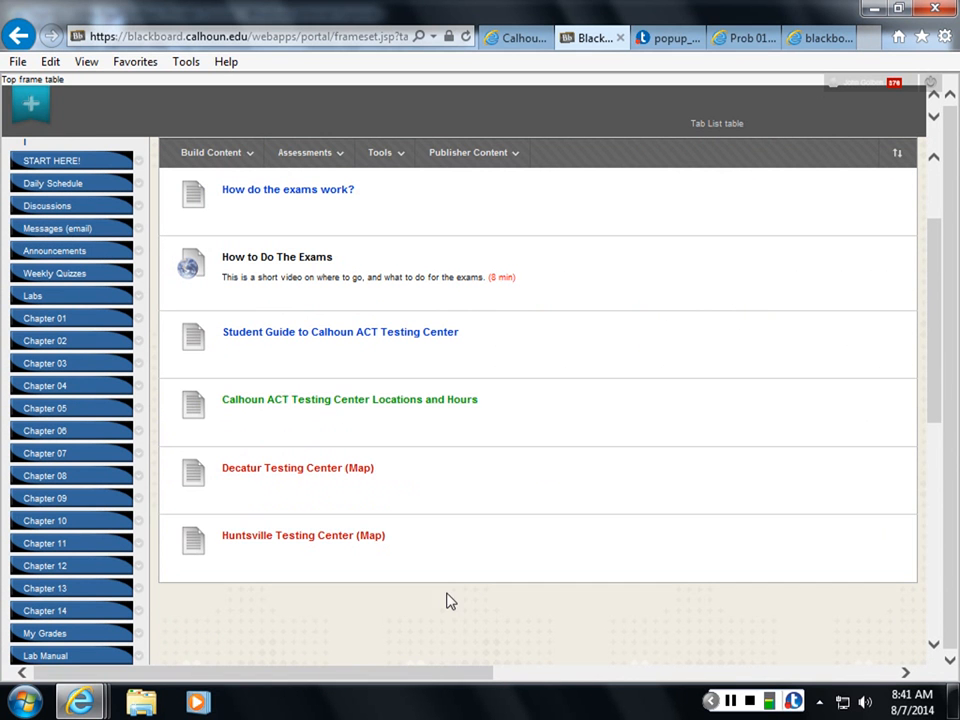
pyautogui.moveTo(443, 603)
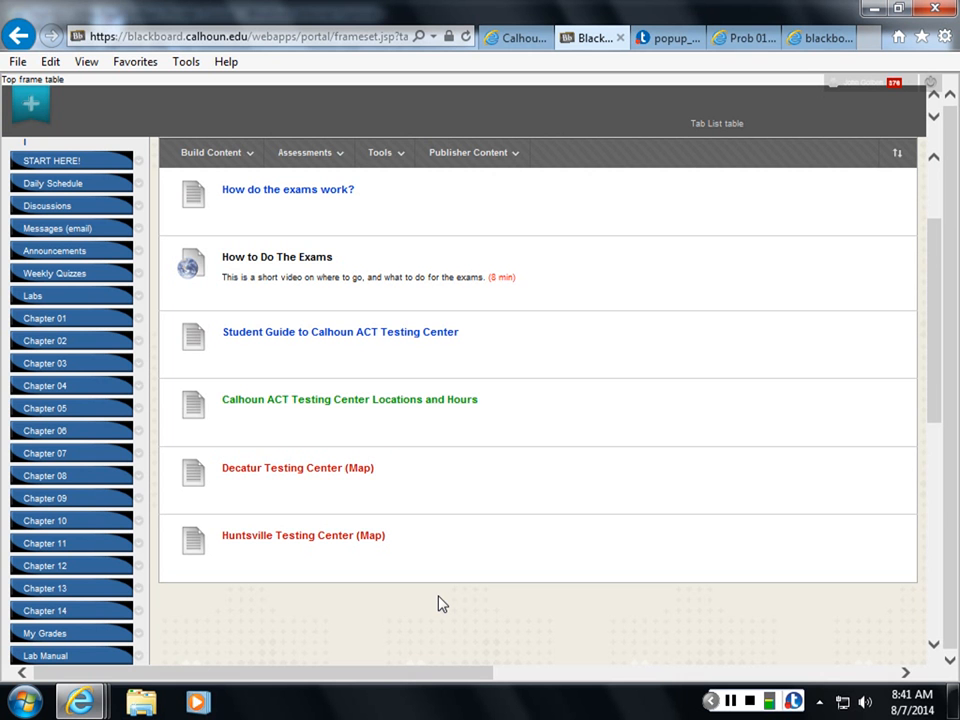
# Open the Calhoun Community College campus map marking the testing center building.
pyautogui.click(297, 467)
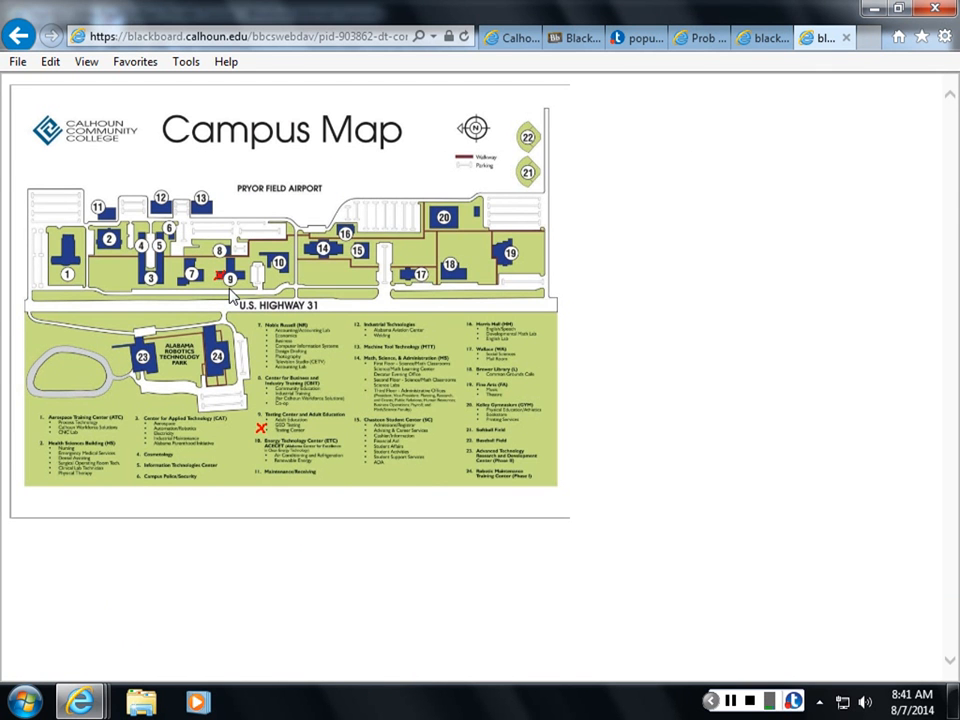
pyautogui.moveTo(267, 348)
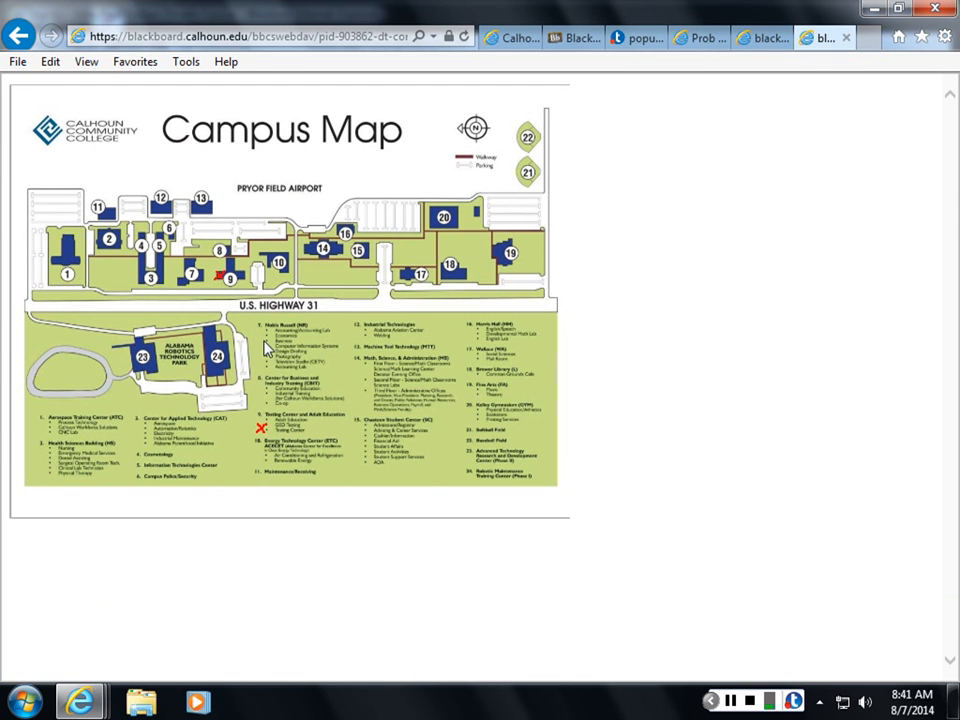
pyautogui.moveTo(222, 282)
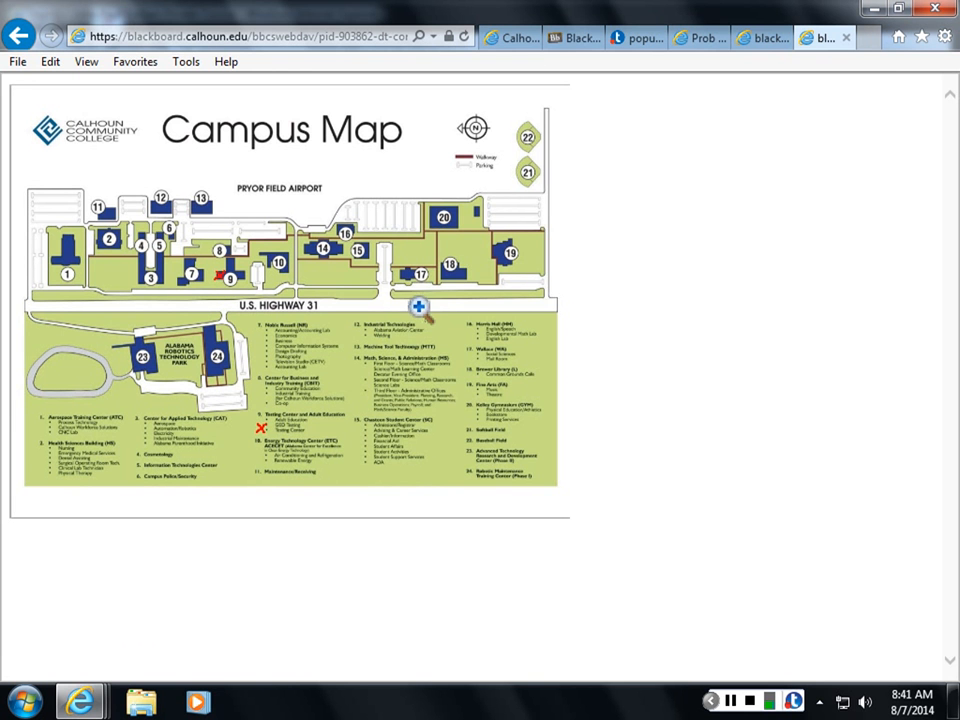
pyautogui.moveTo(575, 38)
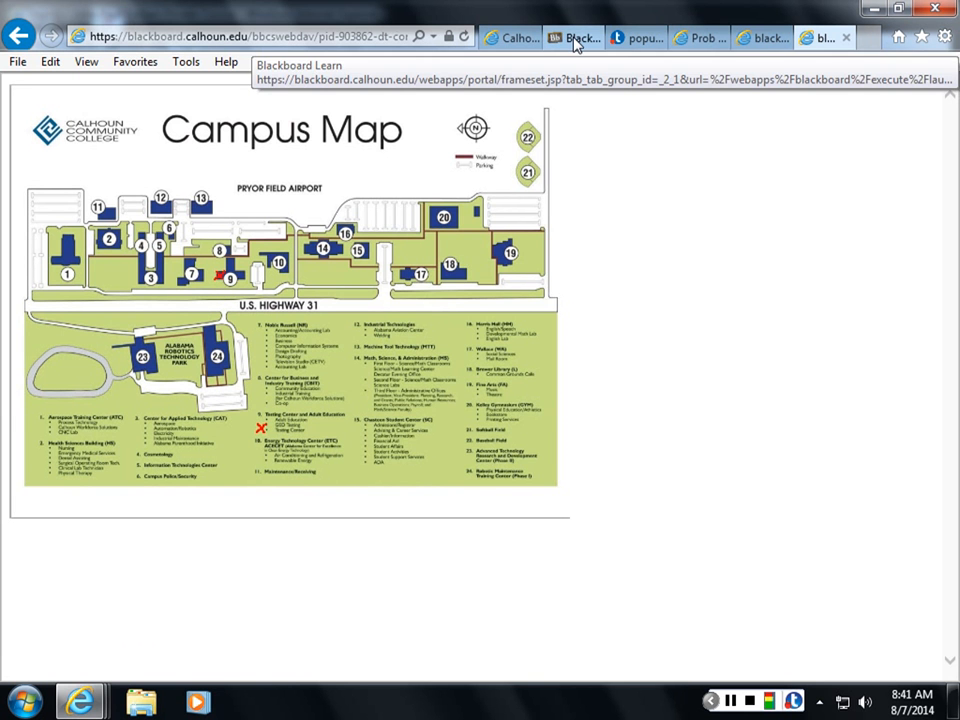
# Return to the Blackboard Learn tab showing the Exams! folder.
pyautogui.click(570, 37)
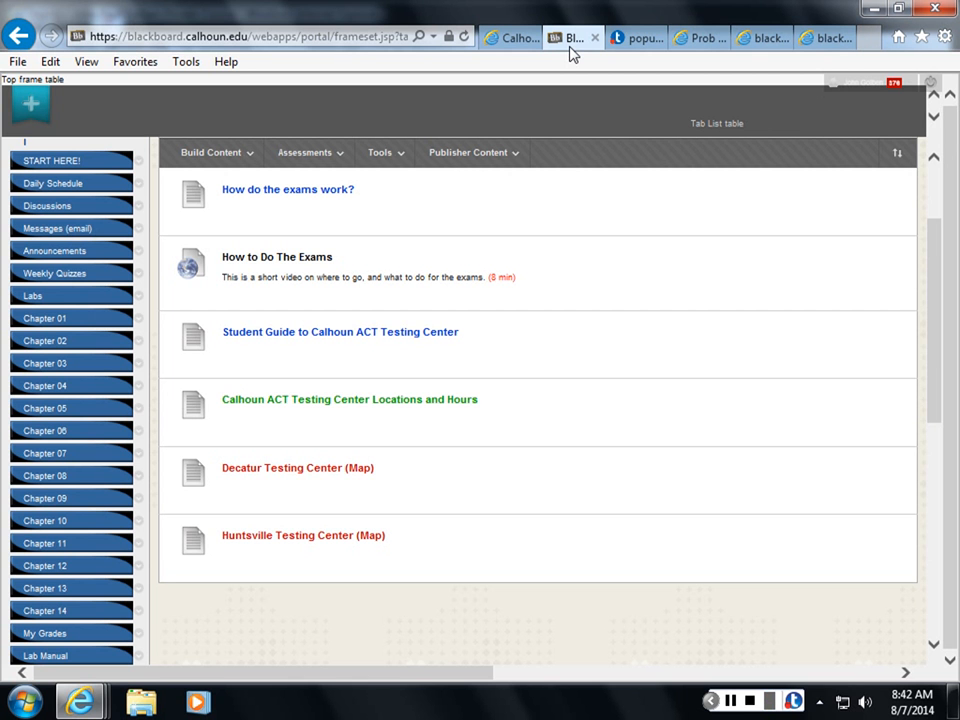
pyautogui.click(211, 152)
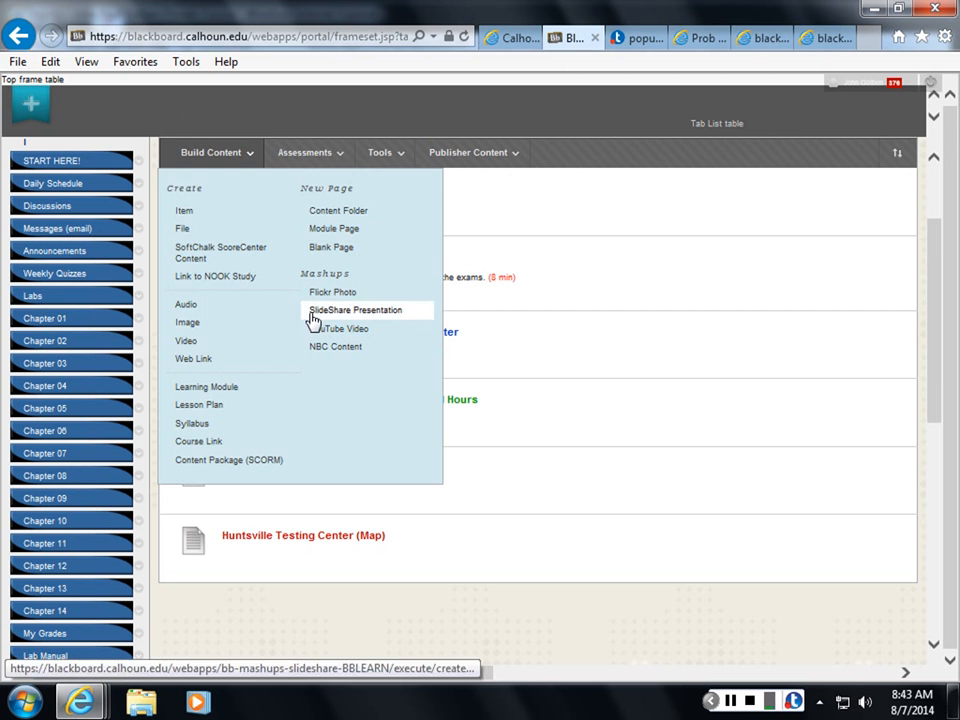
pyautogui.click(211, 152)
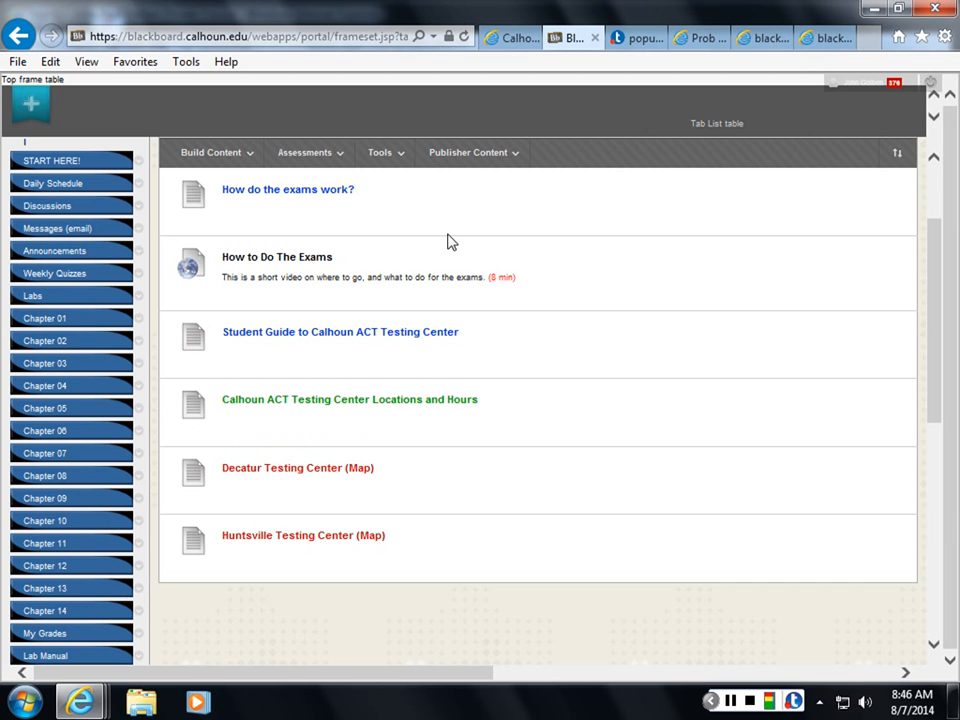
pyautogui.moveTo(562, 149)
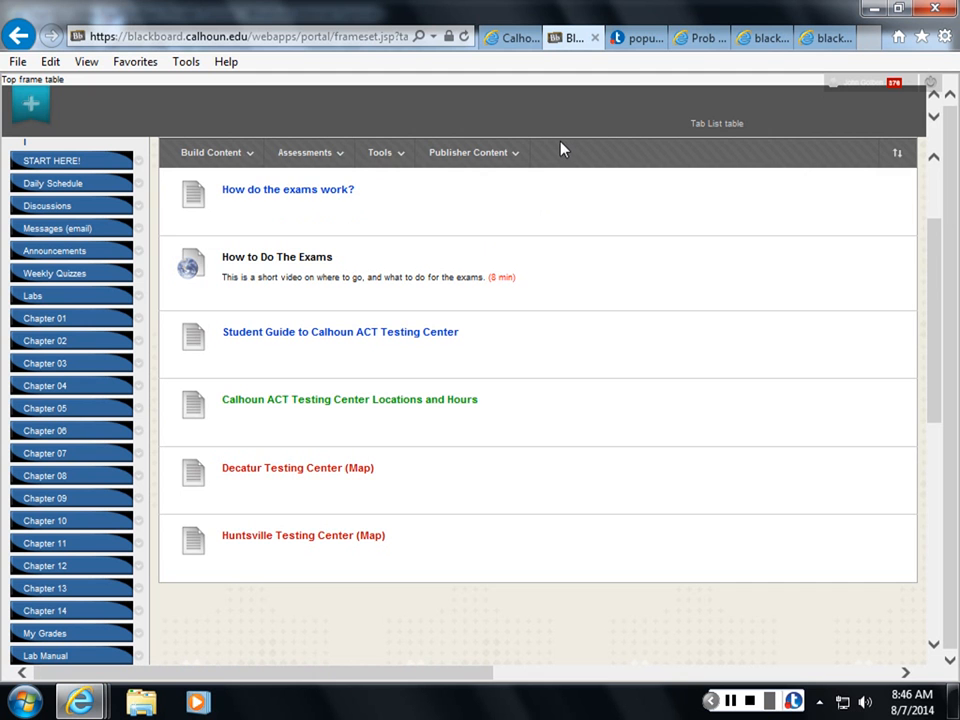
pyautogui.moveTo(592, 128)
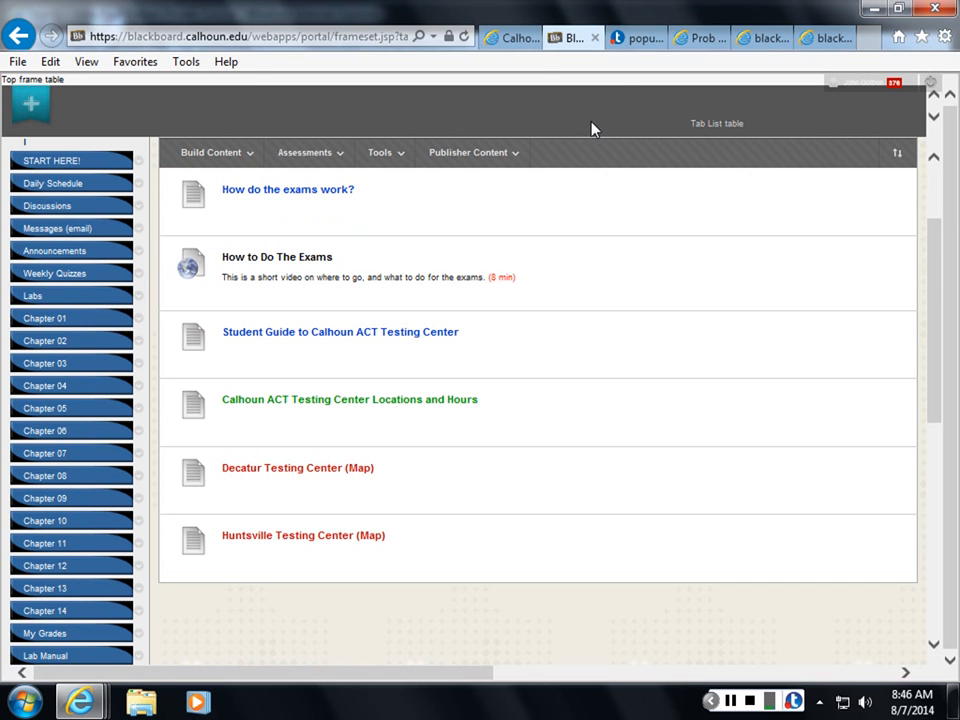
pyautogui.moveTo(833, 605)
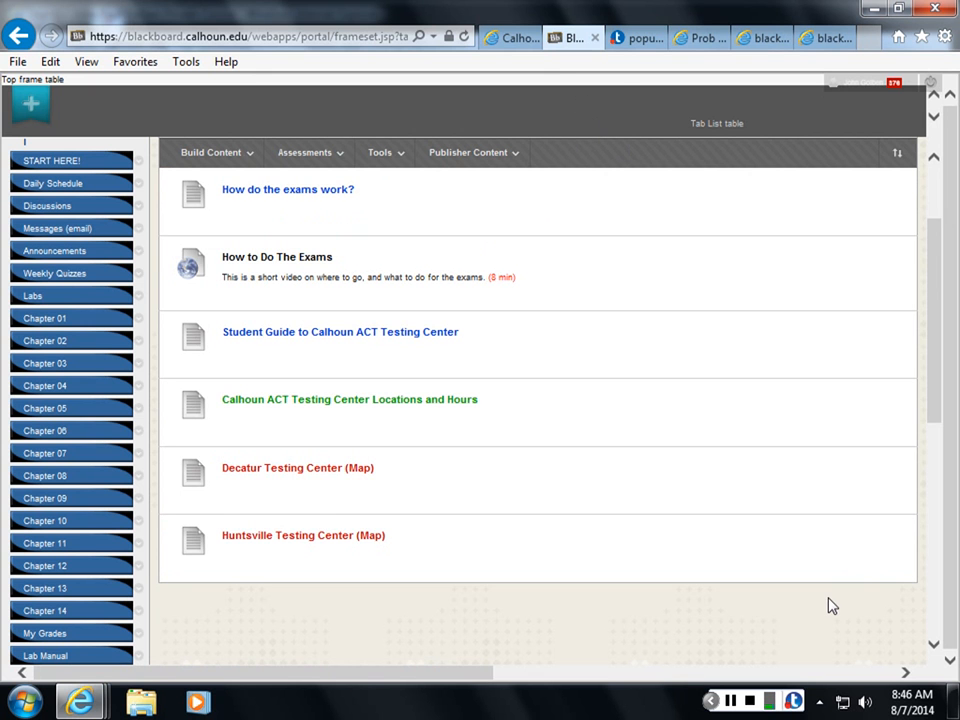